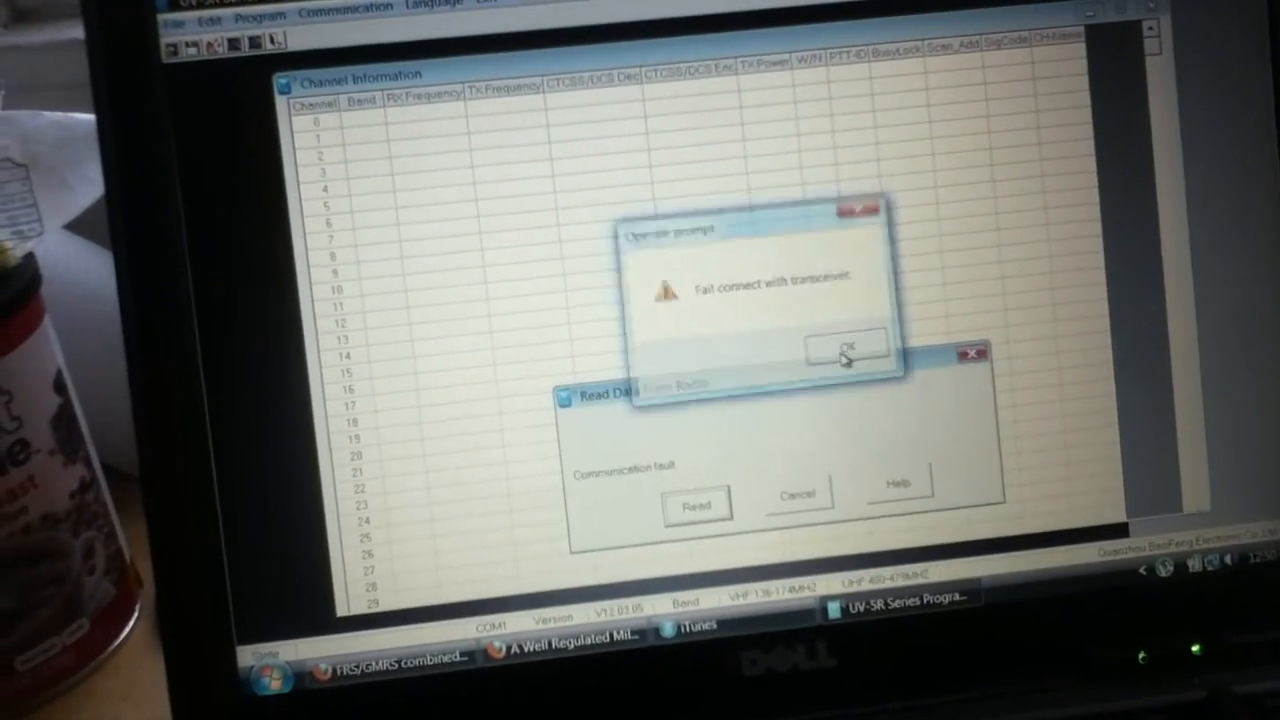
Scroll the FRS/GMRS channel chart down to the Midland table and reach Google results for 'frs channels'
{"action": "left_click", "coordinate": [848, 348]}
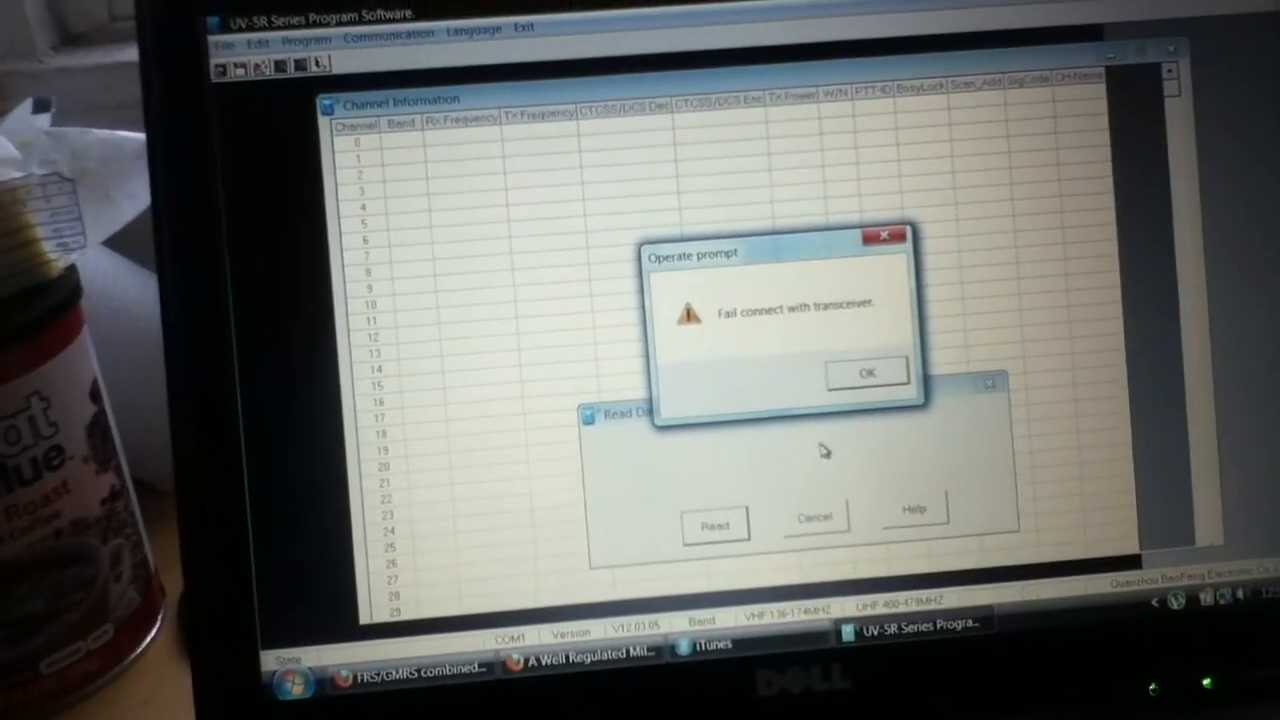
{"action": "left_click", "coordinate": [866, 370]}
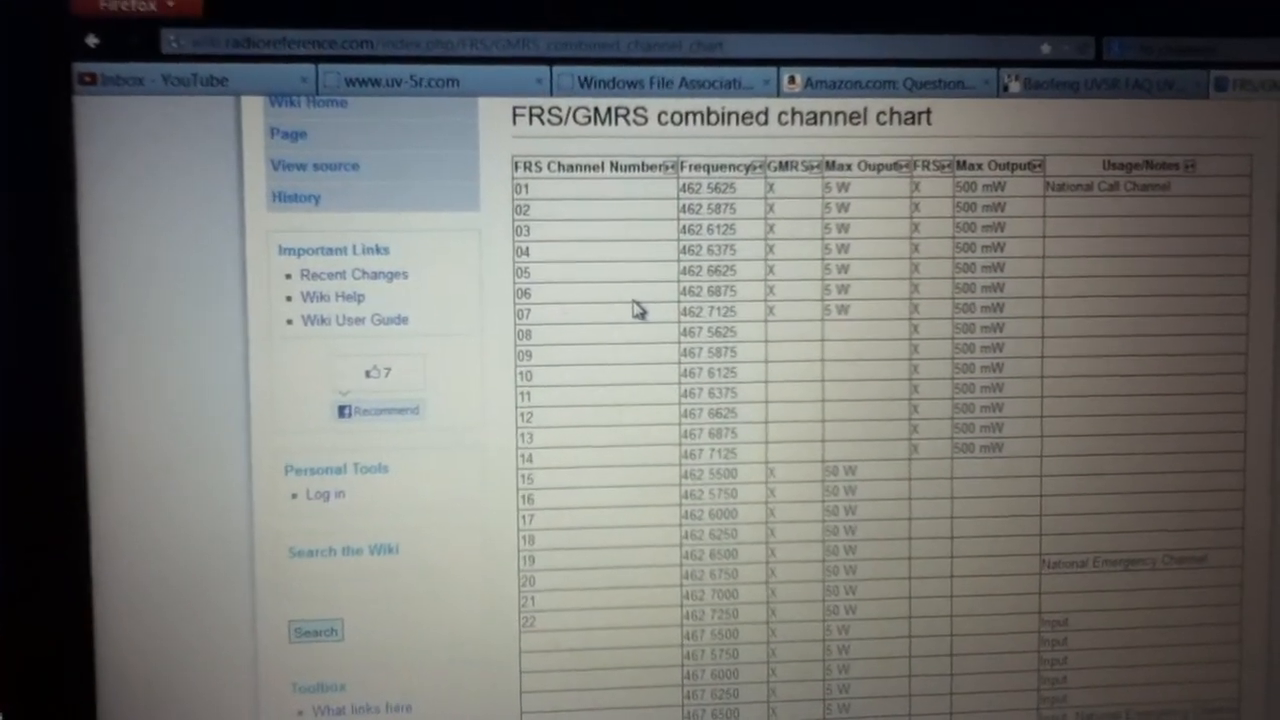
{"action": "scroll", "scroll_direction": "down", "scroll_amount": 3}
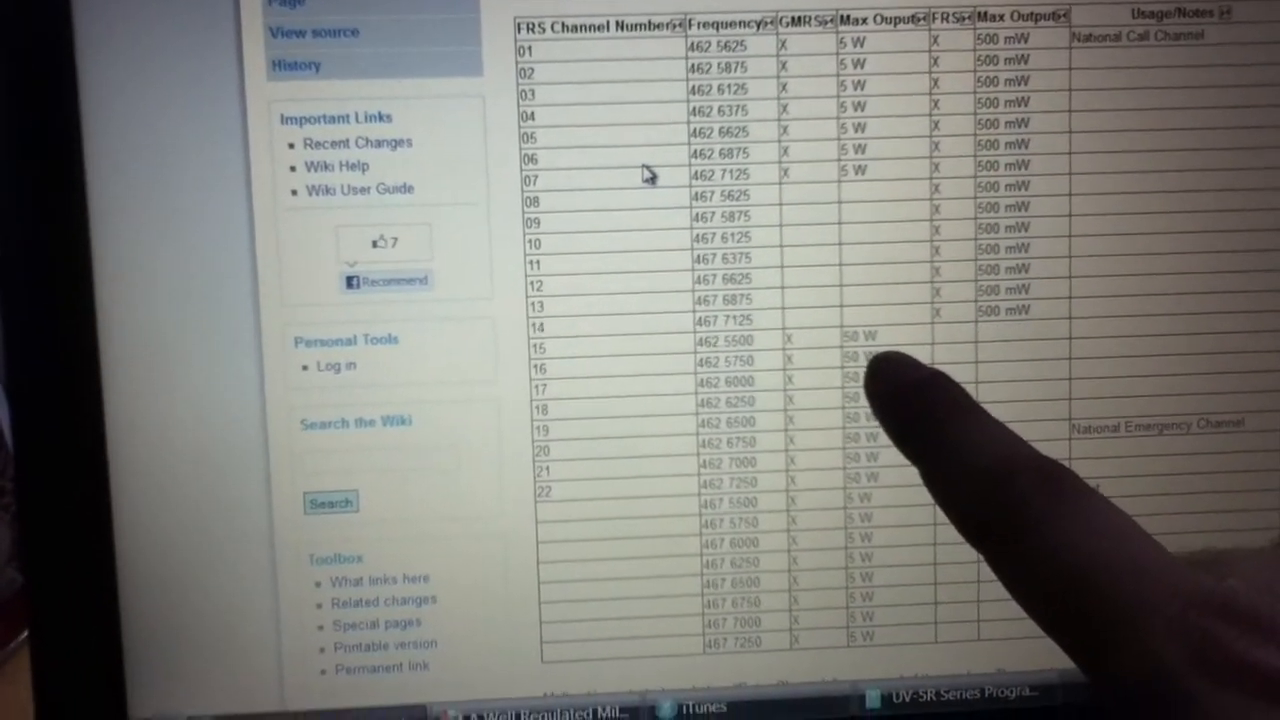
{"action": "scroll", "scroll_direction": "down", "scroll_amount": 3}
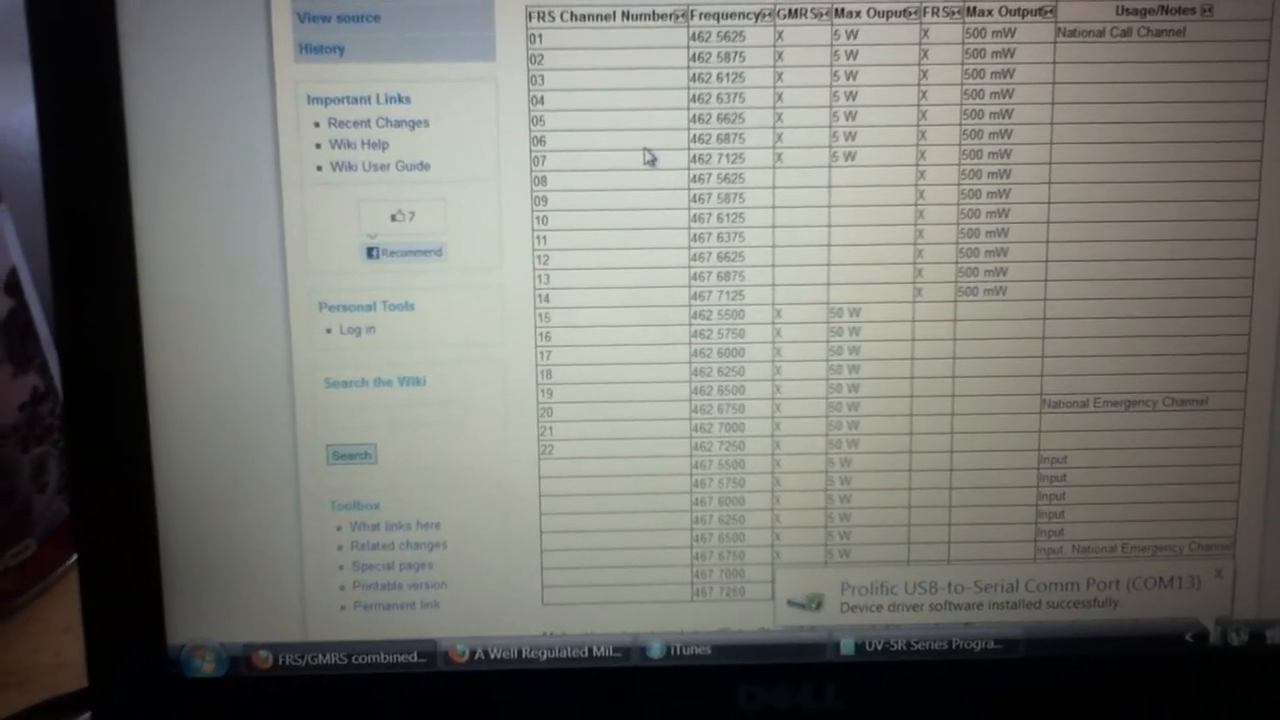
{"action": "scroll", "scroll_direction": "down", "scroll_amount": 3}
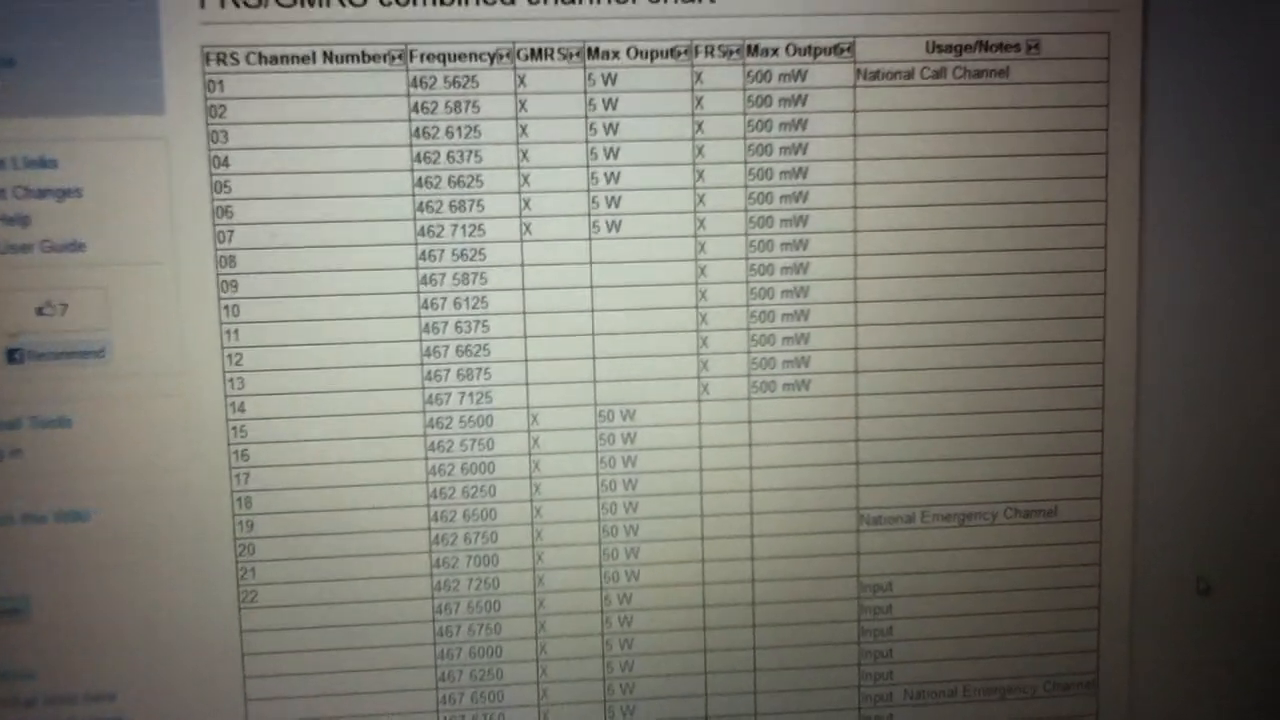
{"action": "scroll", "scroll_direction": "down", "scroll_amount": 3}
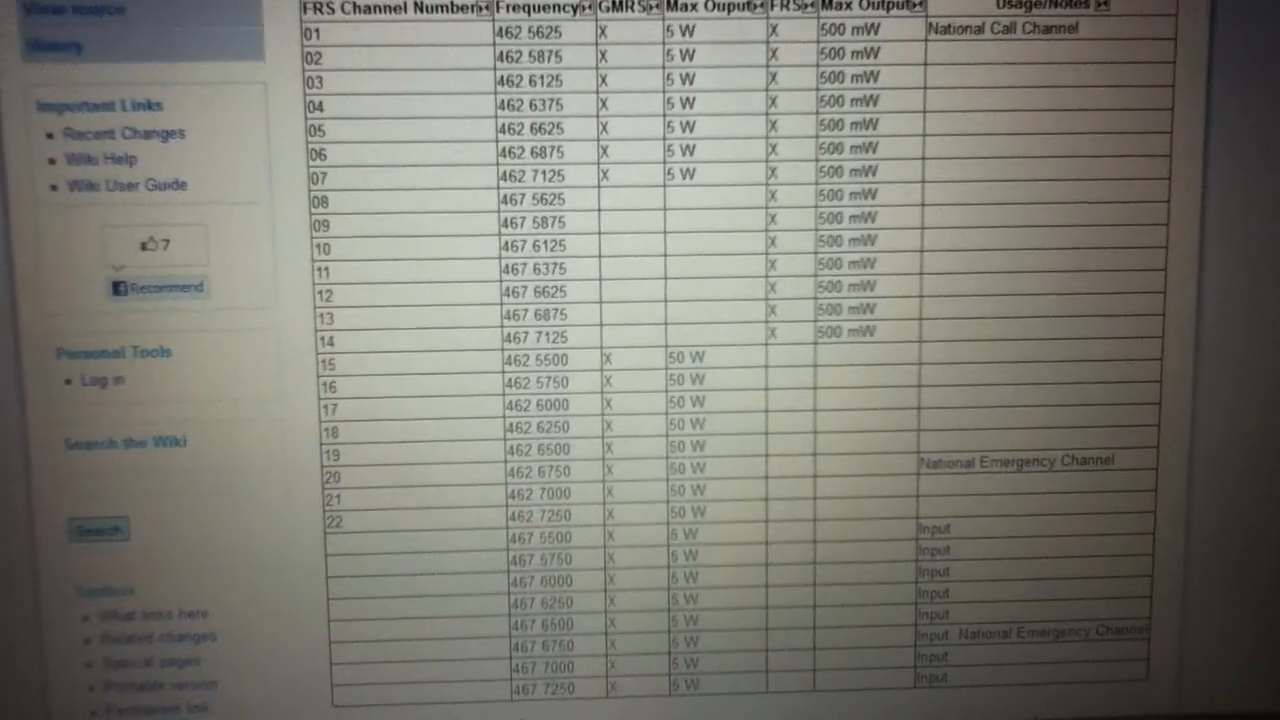
{"action": "scroll", "scroll_direction": "down", "scroll_amount": 3}
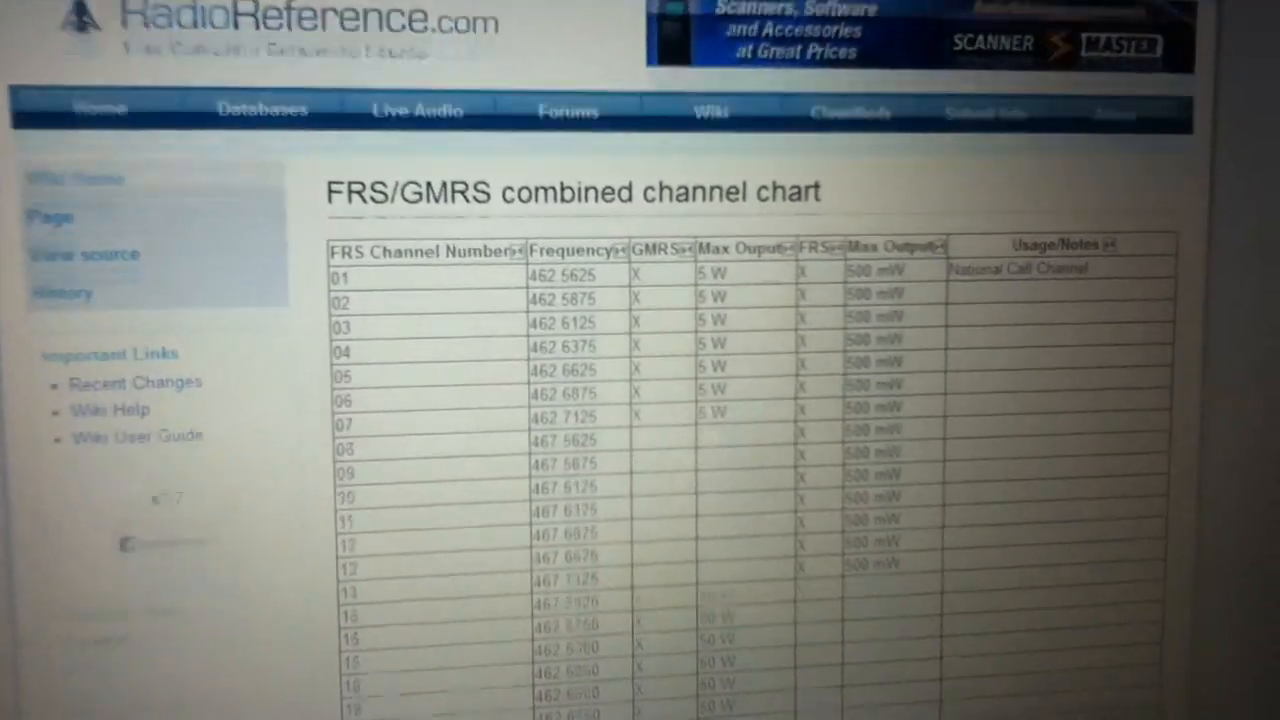
{"action": "scroll", "scroll_direction": "down", "scroll_amount": 3}
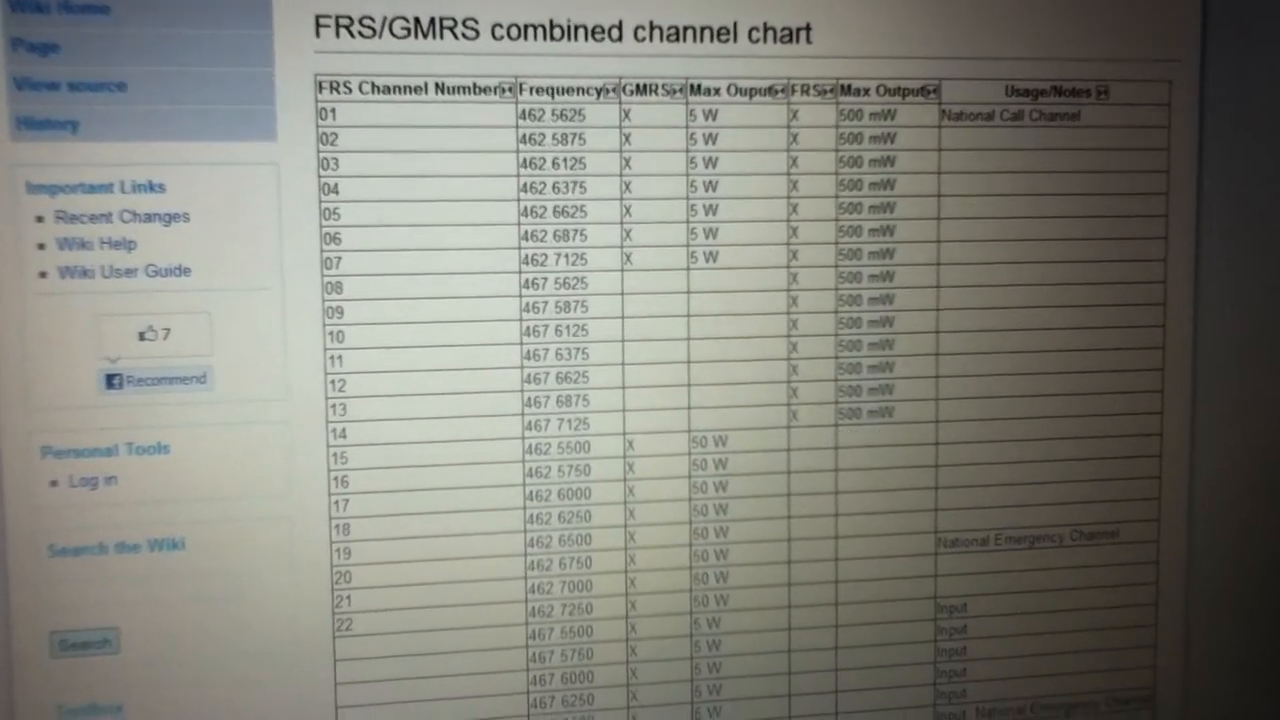
{"action": "scroll", "scroll_direction": "down", "scroll_amount": 3}
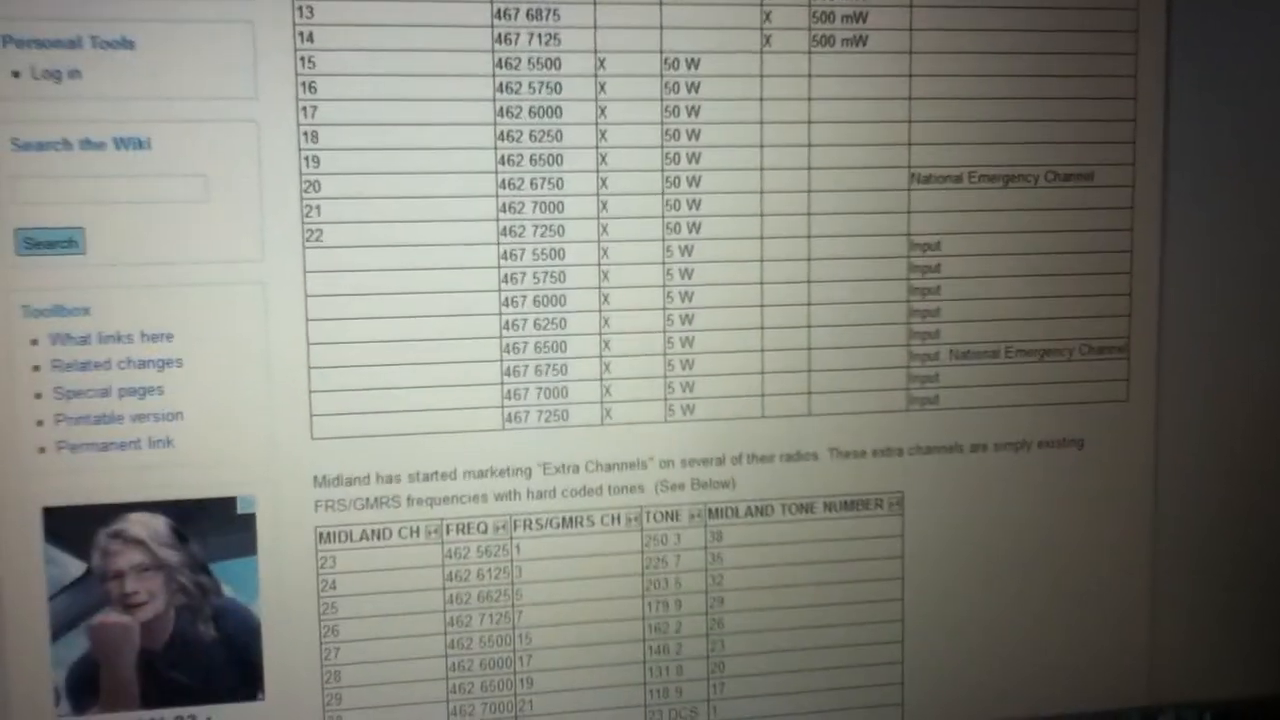
{"action": "scroll", "scroll_direction": "down", "scroll_amount": 3}
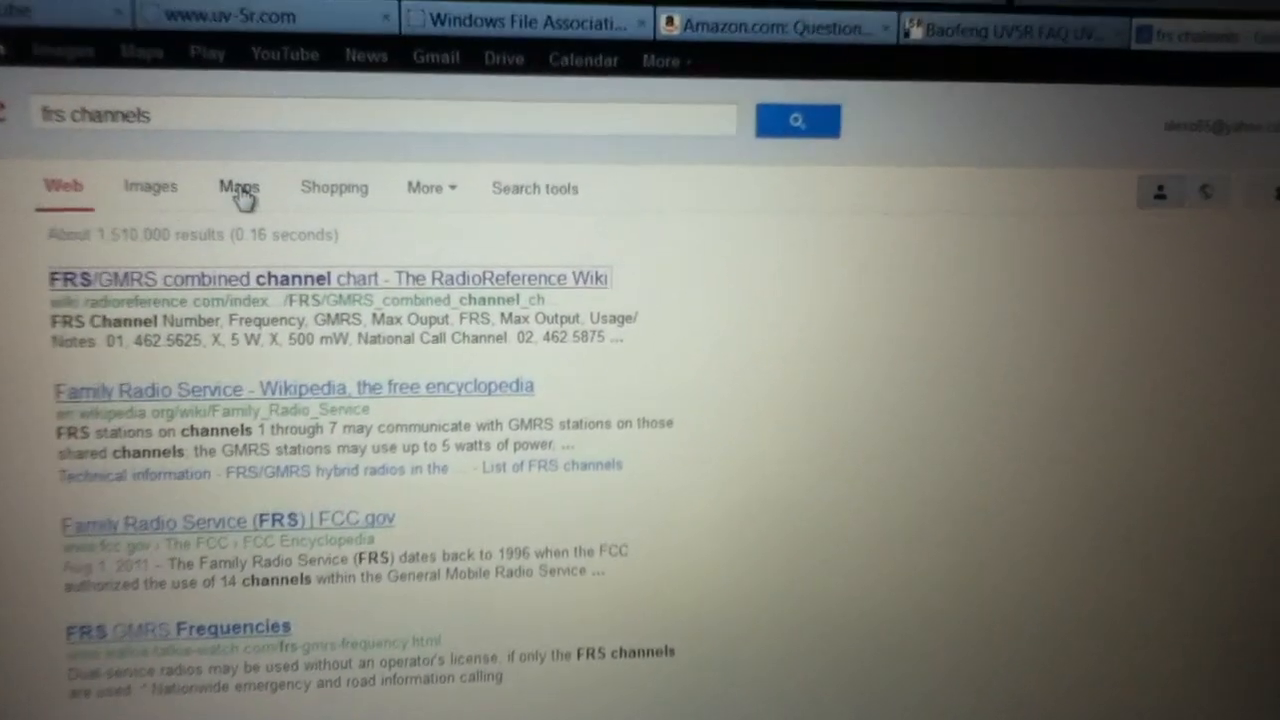
Switch to the Baofeng UV-5R FAQ tab and scroll through its guides and programming links
{"action": "left_click", "coordinate": [1010, 22]}
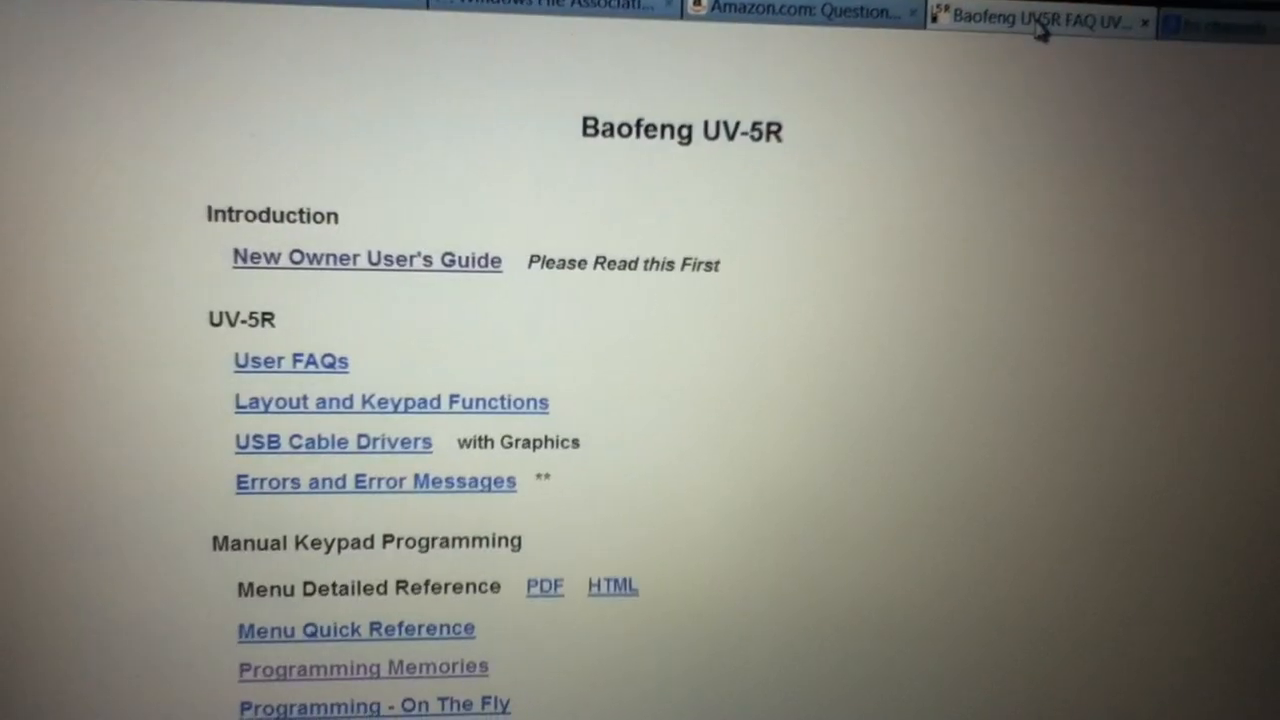
{"action": "scroll", "scroll_direction": "down", "scroll_amount": 3}
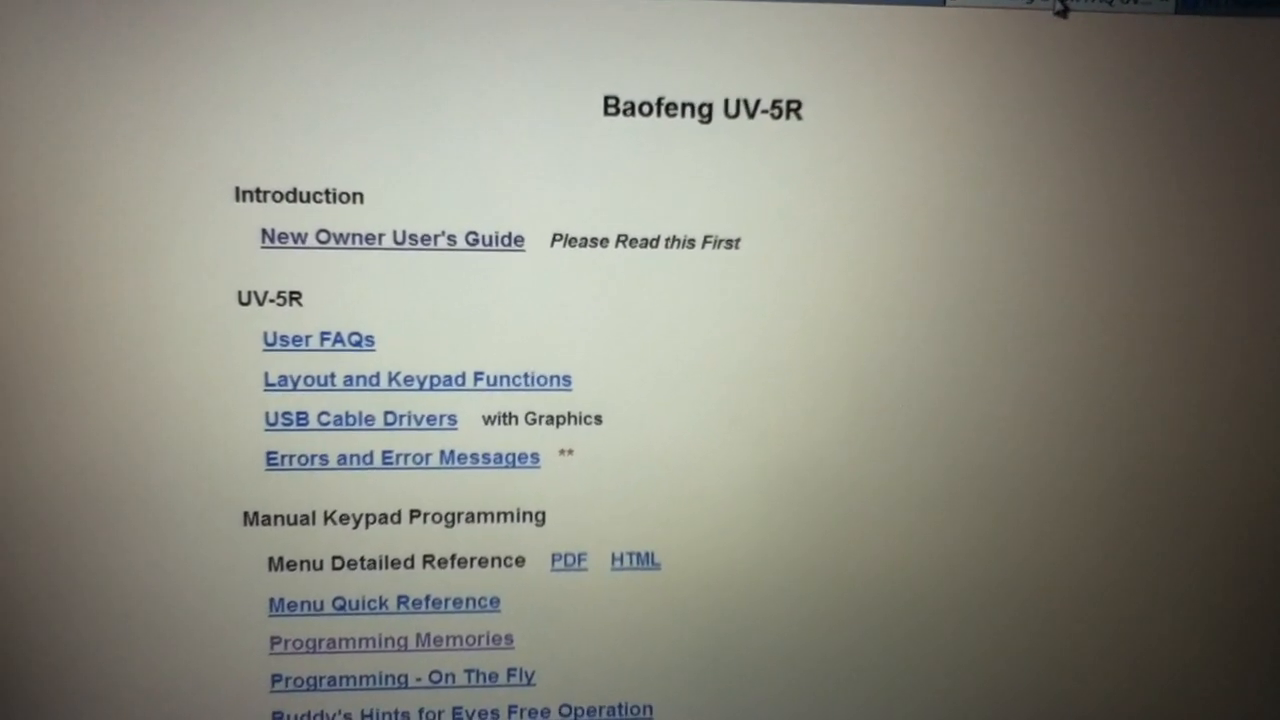
{"action": "scroll", "scroll_direction": "down", "scroll_amount": 3}
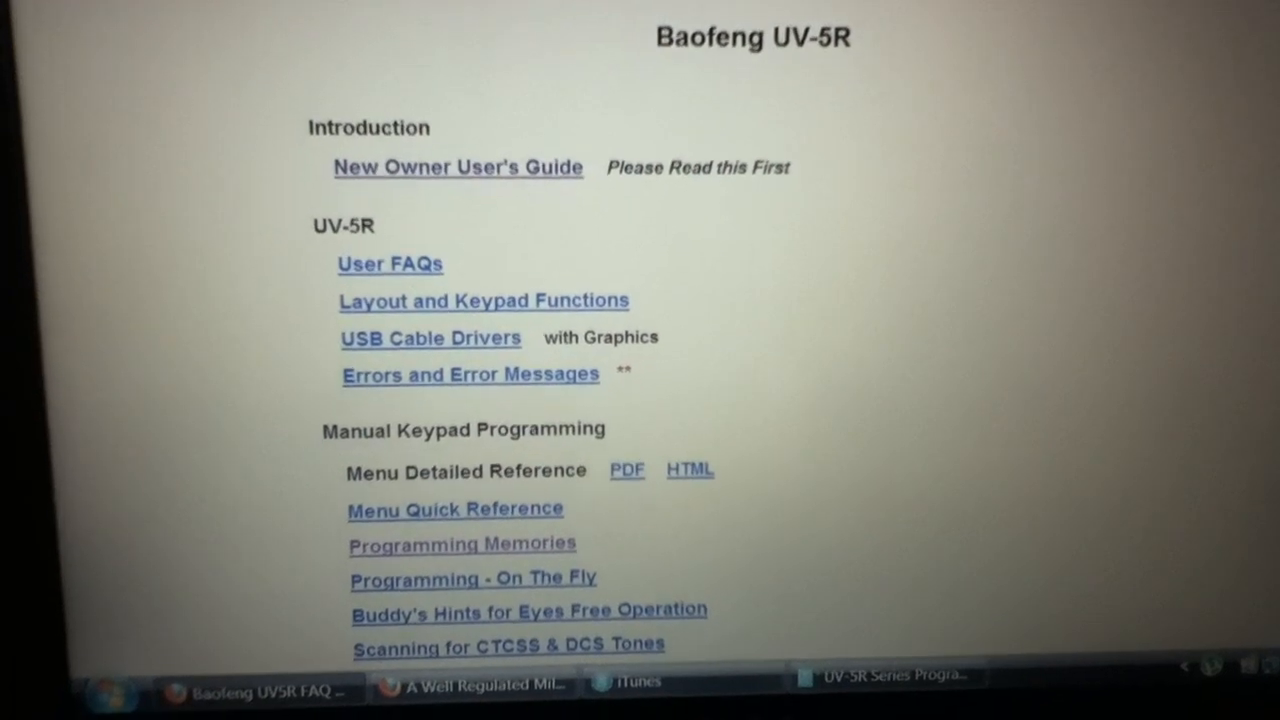
{"action": "scroll", "scroll_direction": "down", "scroll_amount": 3}
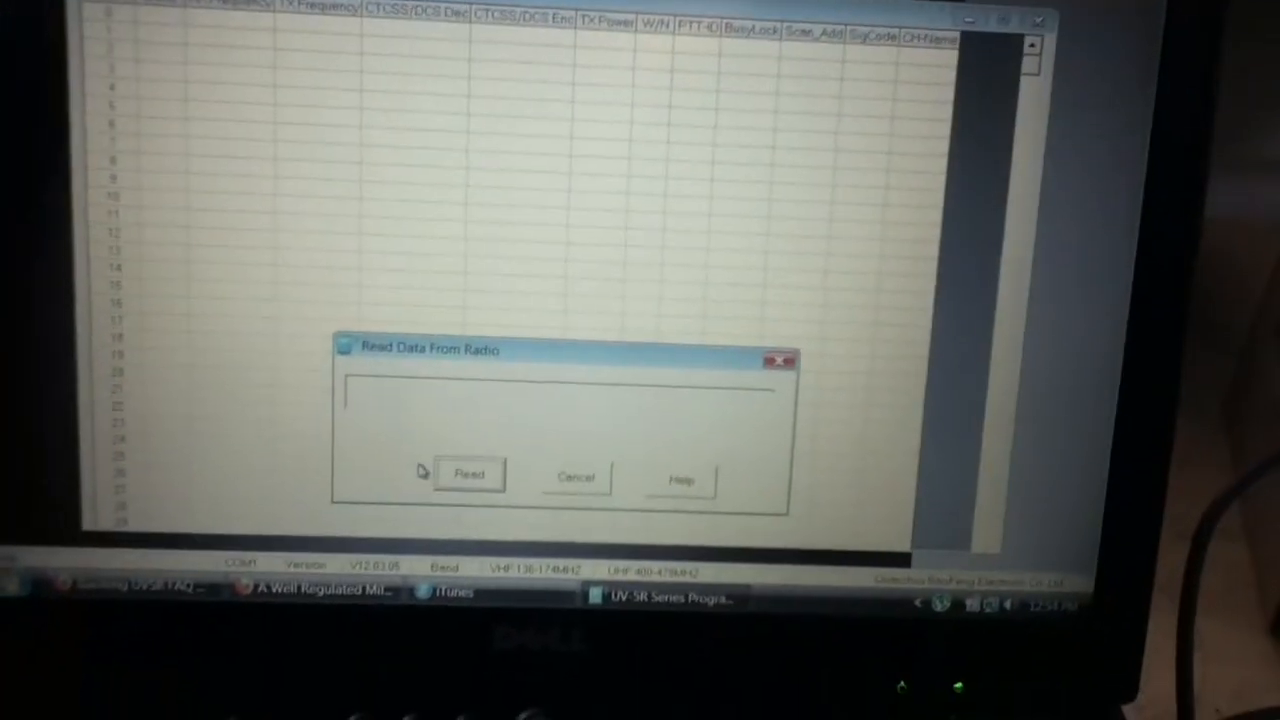
Attempt Read Data From Radio twice and dismiss the 'Fail connect with transceiver' warning
{"action": "left_click", "coordinate": [468, 472]}
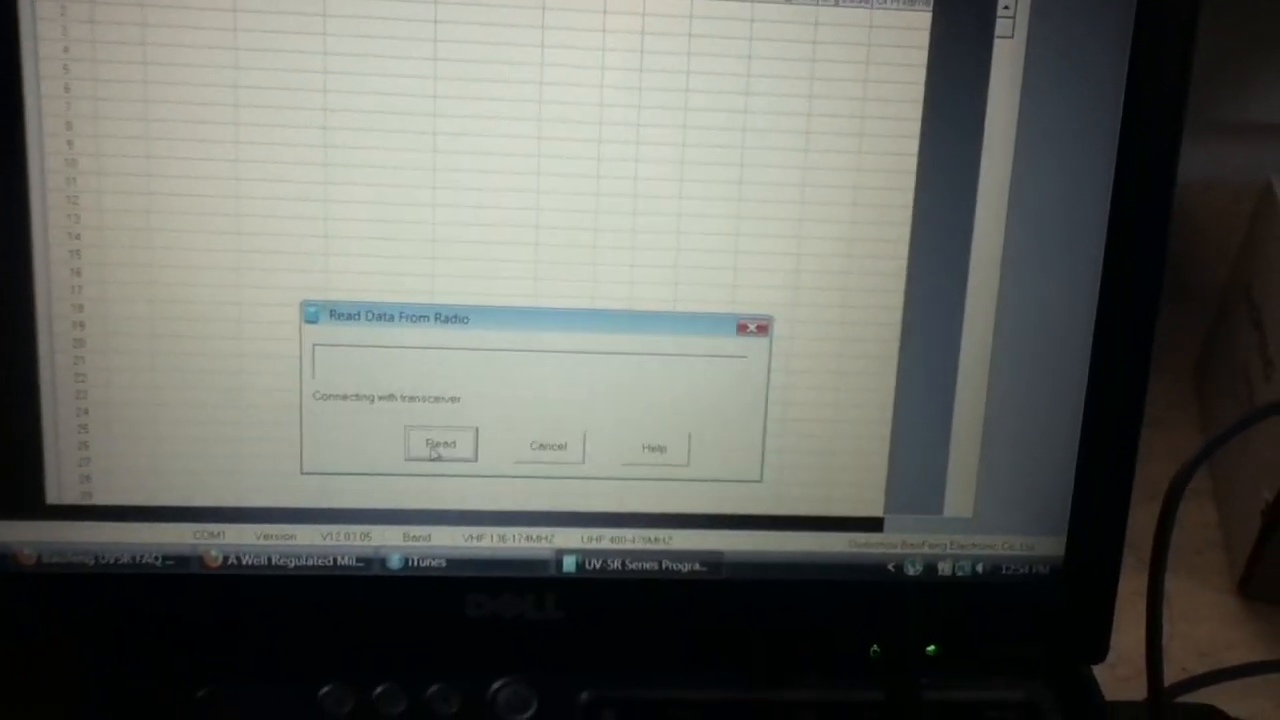
{"action": "left_click", "coordinate": [440, 444]}
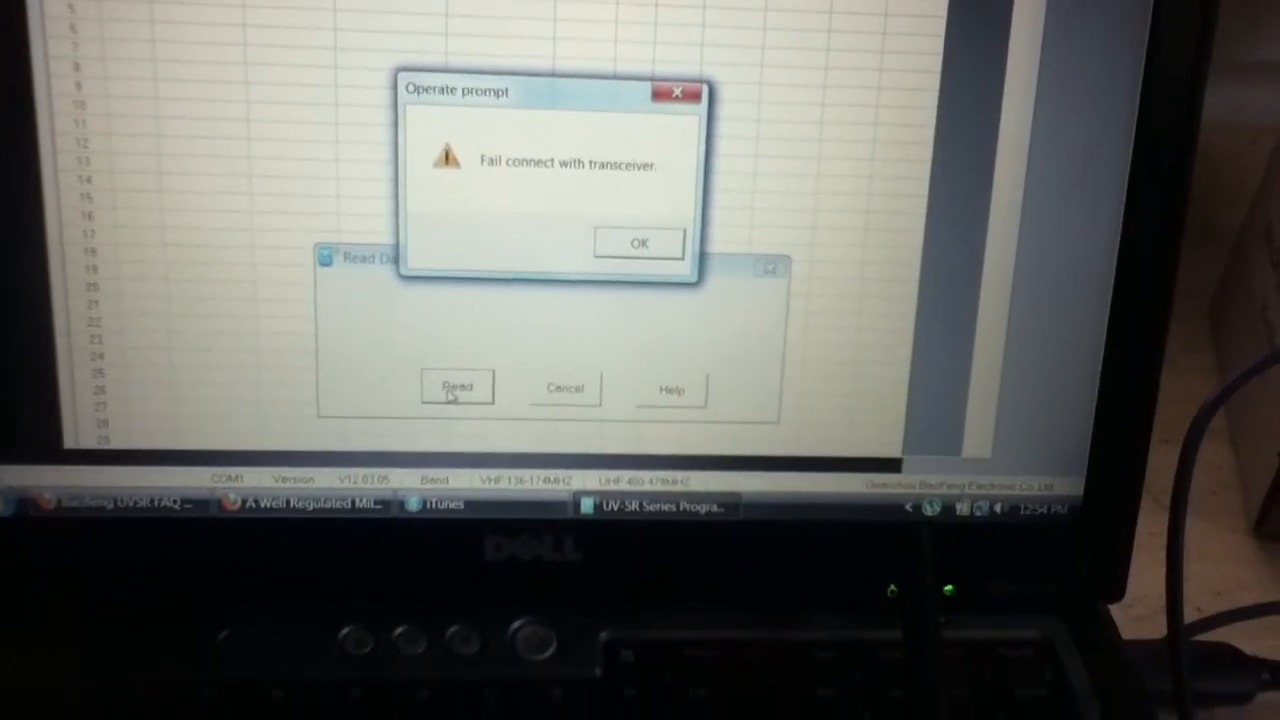
{"action": "left_click", "coordinate": [638, 244]}
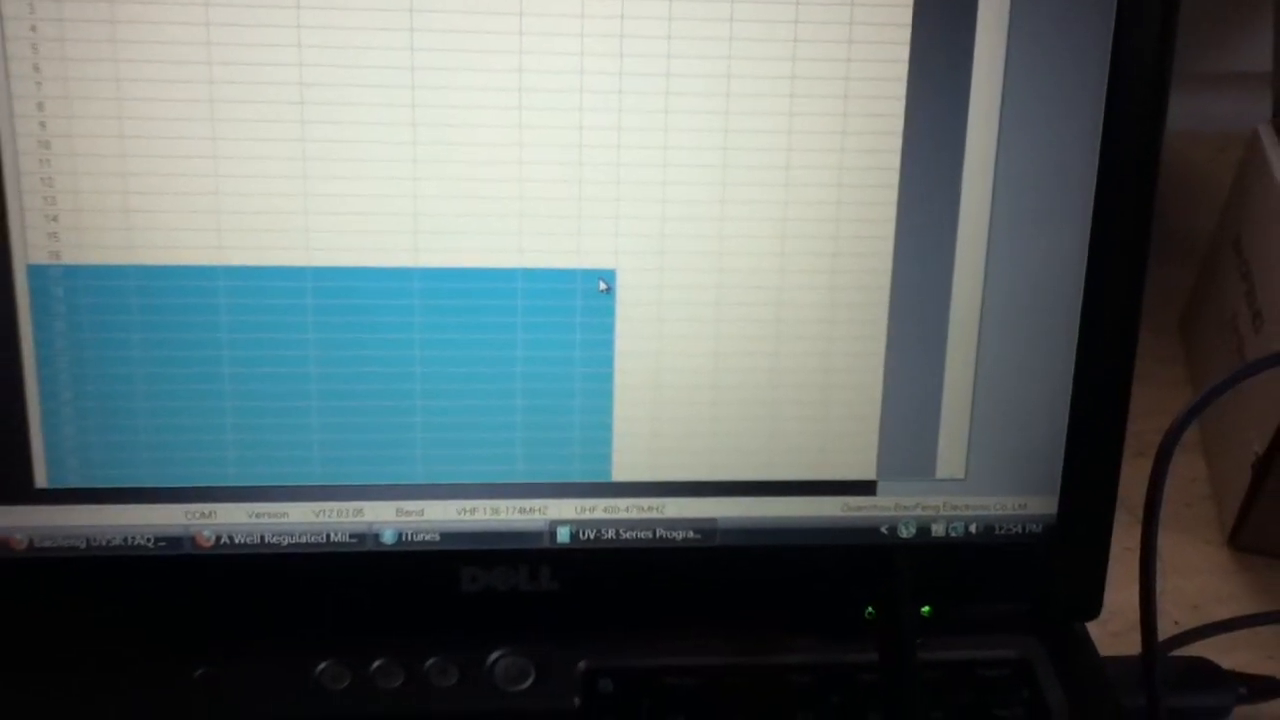